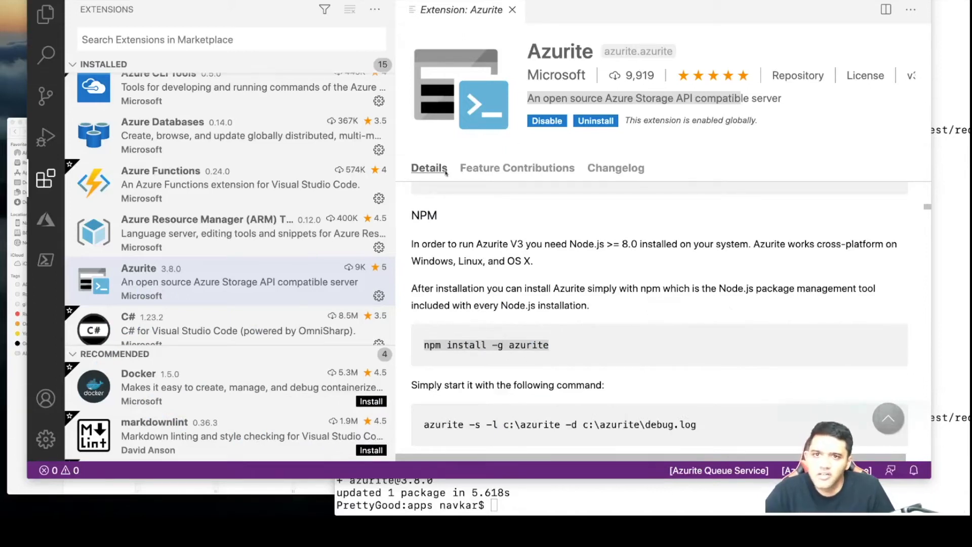
pyautogui.moveTo(533, 180)
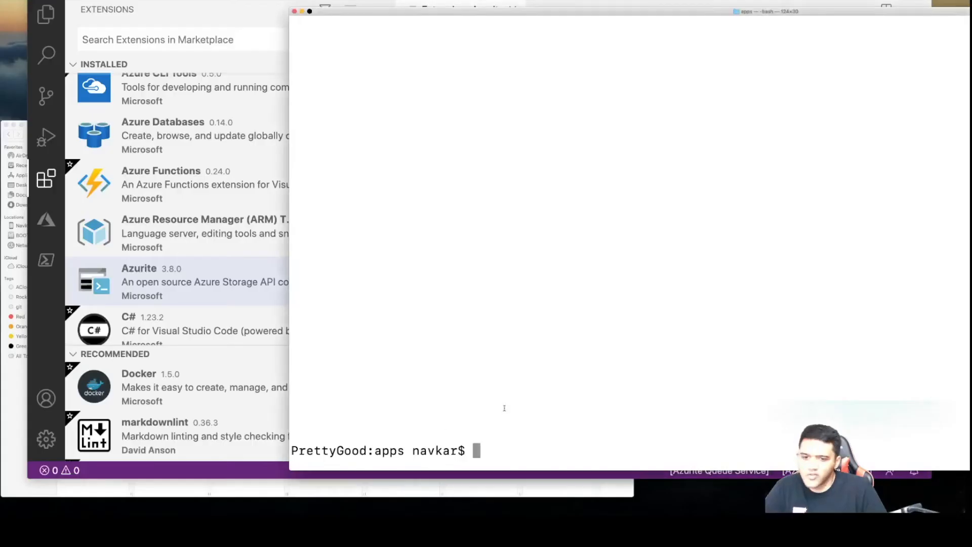
# Run 'azurite start' in Terminal, then stop it with Ctrl+C
pyautogui.write('a')
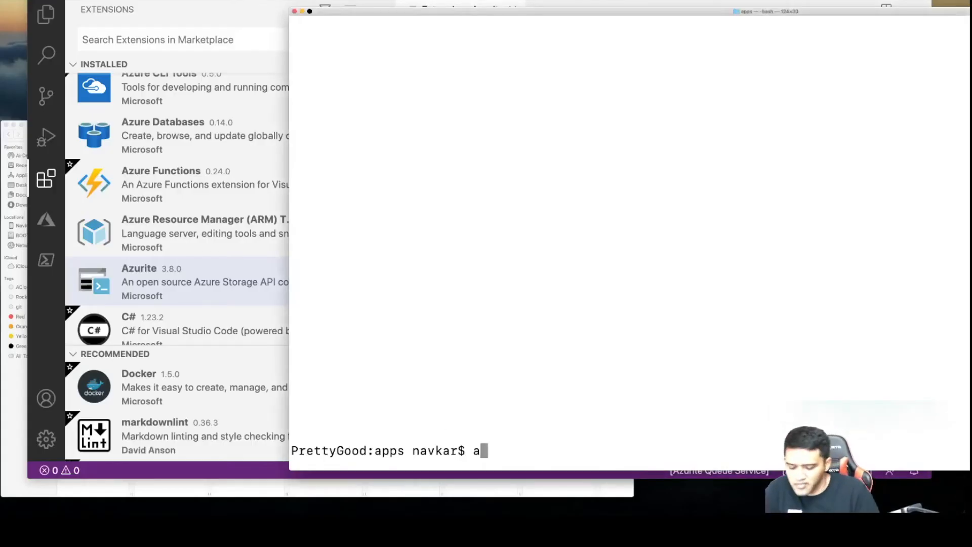
pyautogui.write('zur')
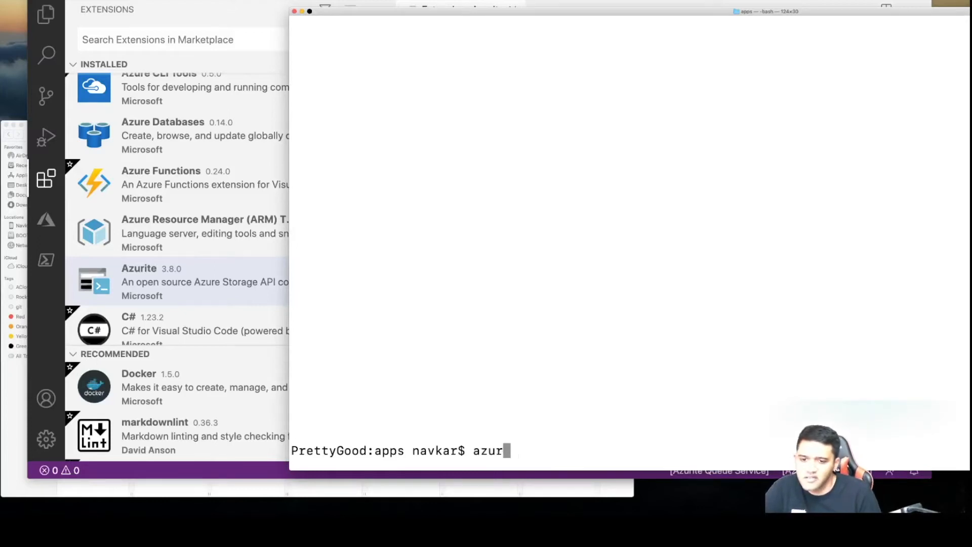
pyautogui.write('ite start')
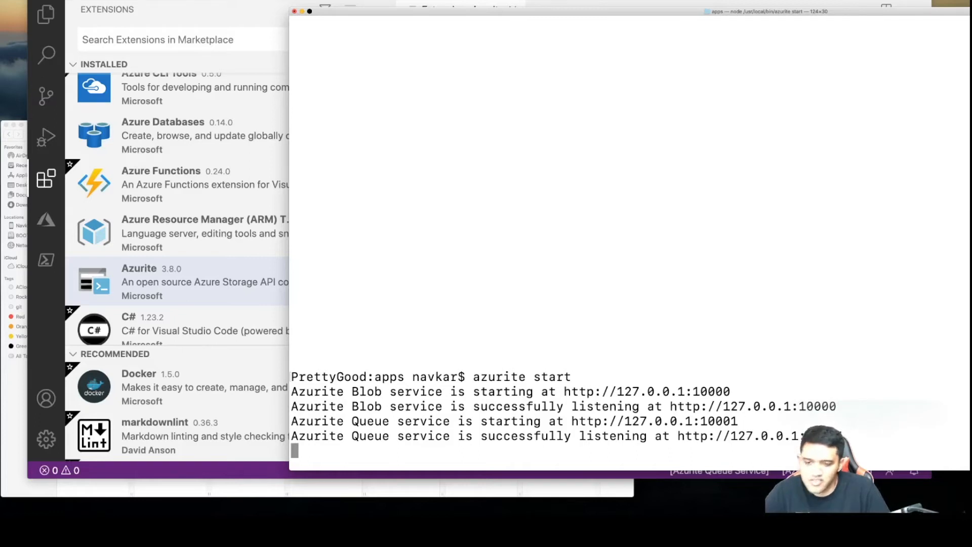
pyautogui.press('ctrl+c')
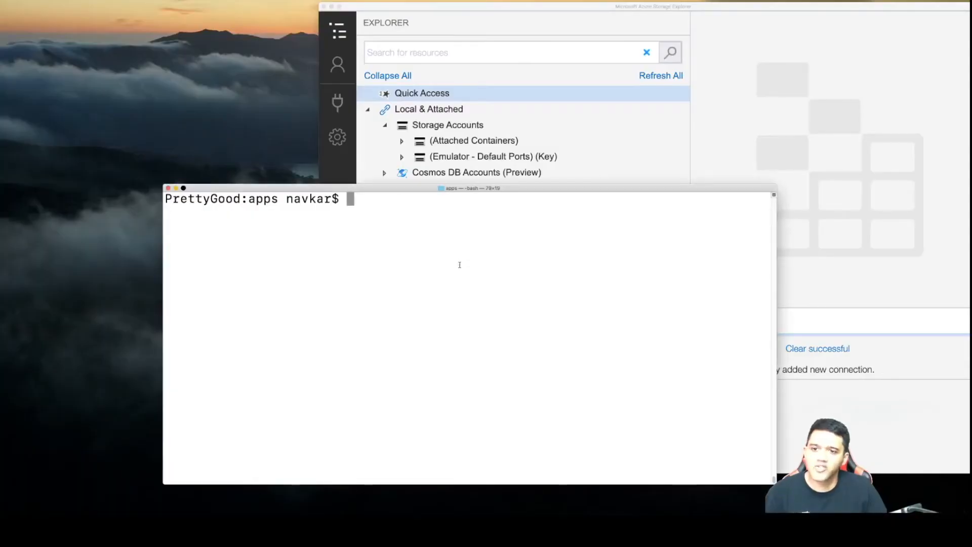
# Run 'azurite start' again in the new Terminal window
pyautogui.write('azurite start')
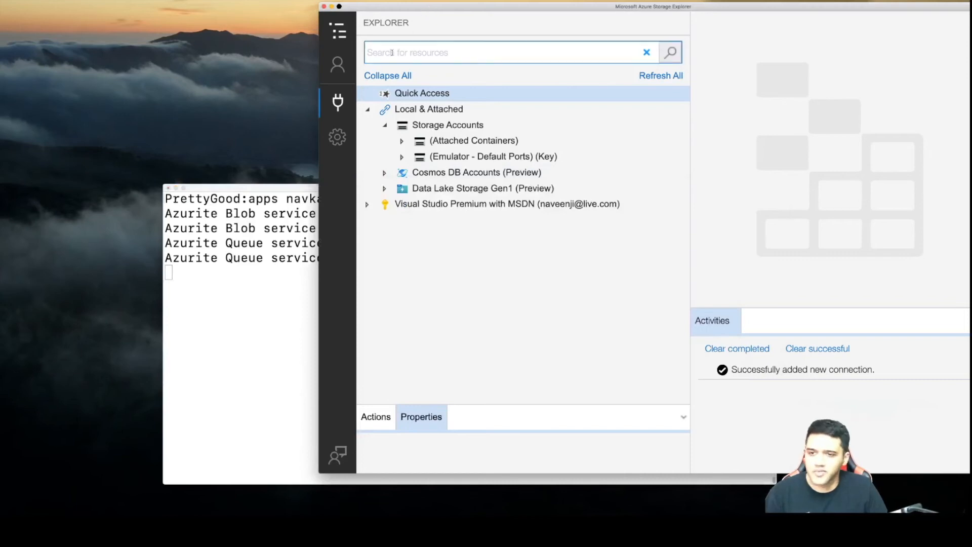
# Attach a local emulator connection with display name 'MyEmulator' and proceed to the summary
pyautogui.click(508, 52)
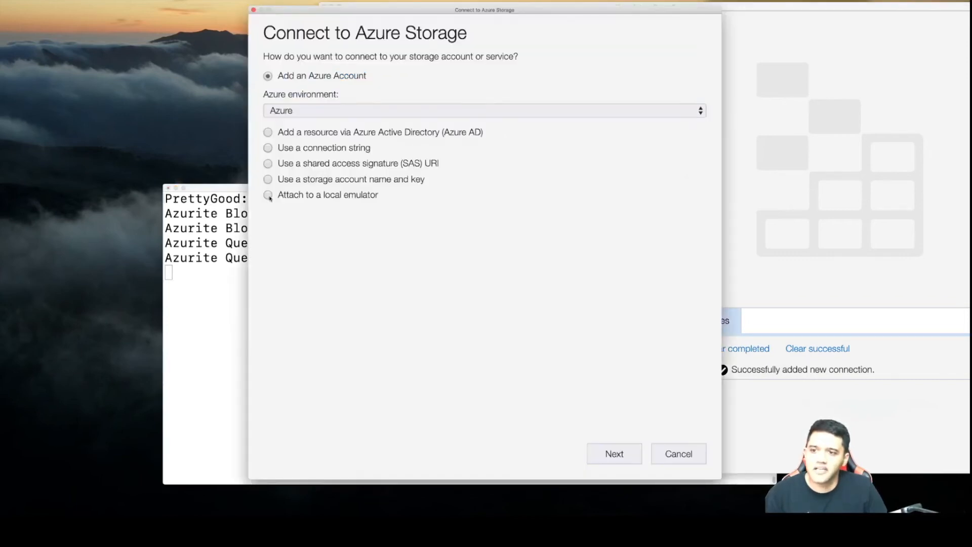
pyautogui.click(268, 195)
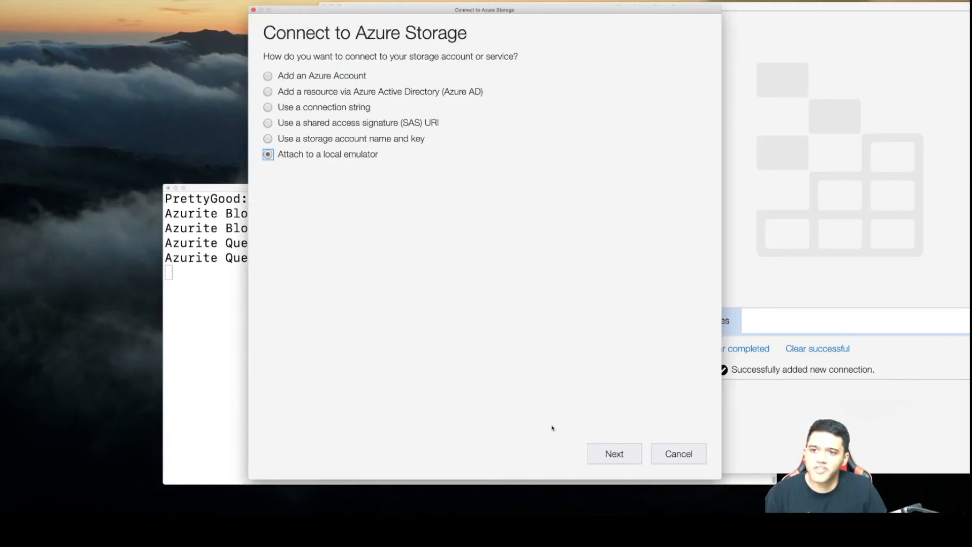
pyautogui.click(612, 453)
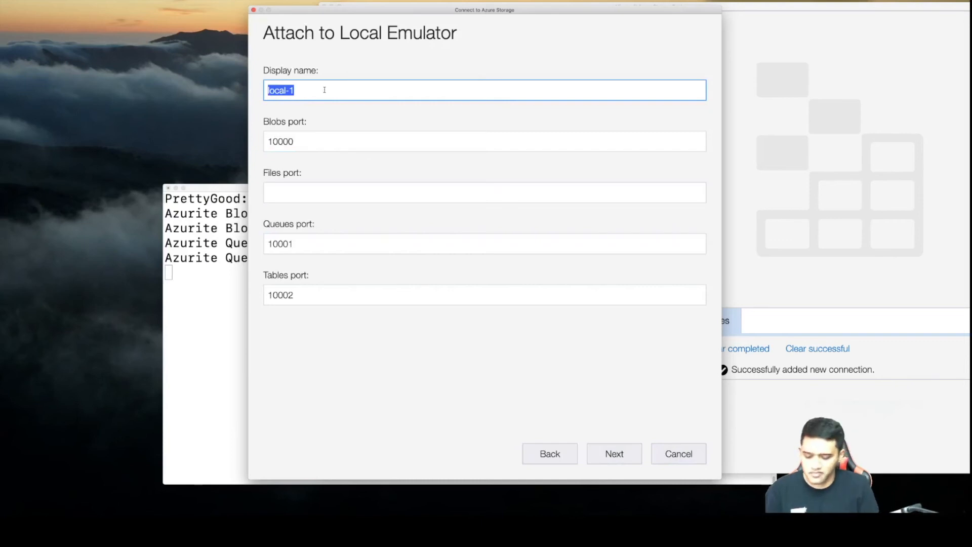
pyautogui.write('MyE')
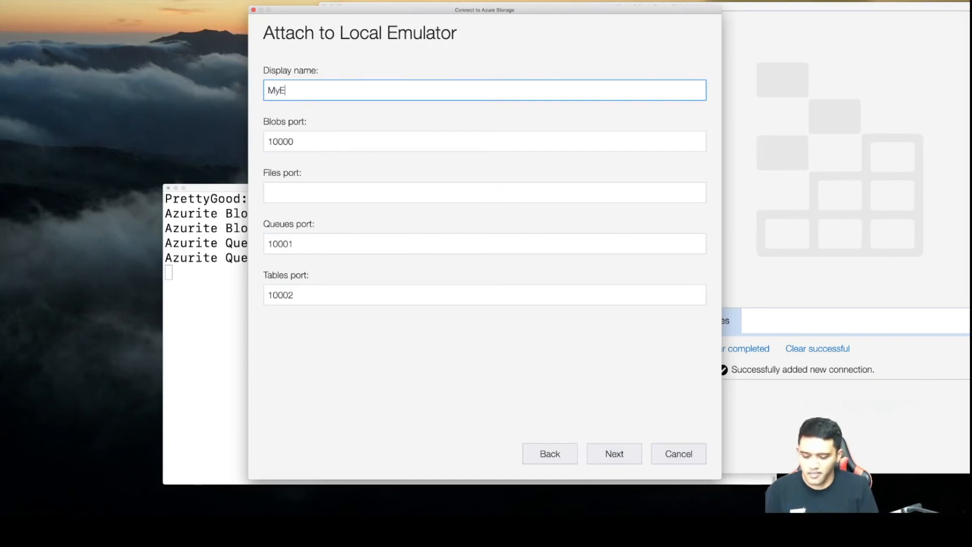
pyautogui.write('mulator')
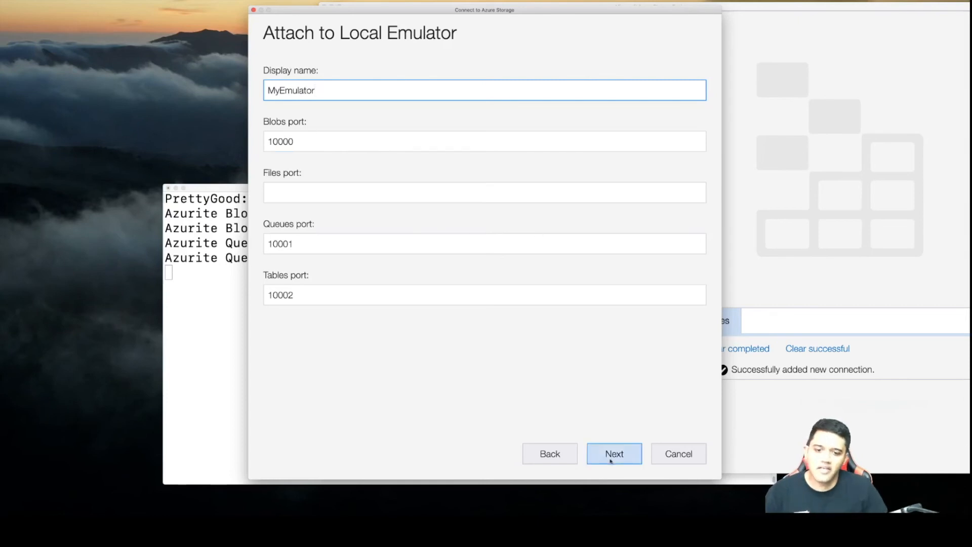
pyautogui.click(613, 453)
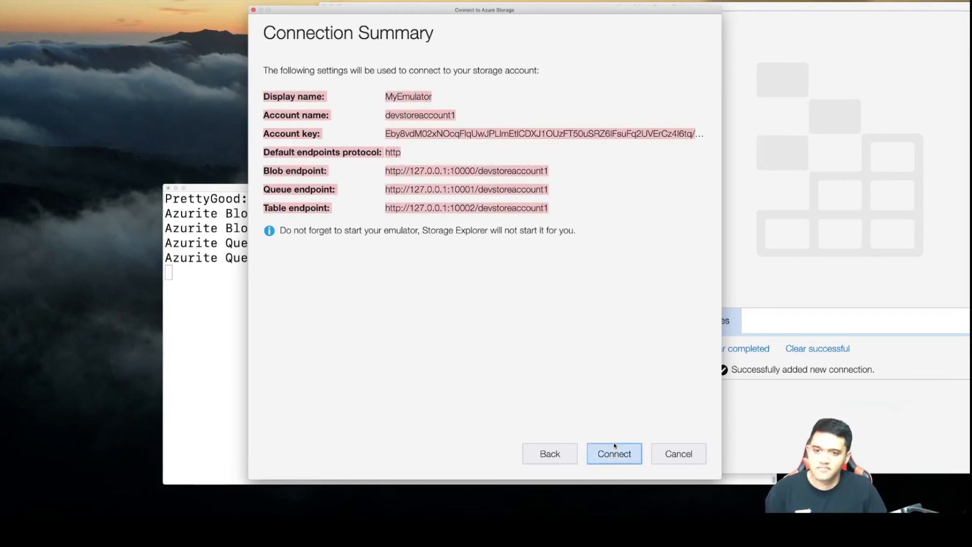
# Connect MyEmulator and open its Blob Containers in the resource tree
pyautogui.click(613, 453)
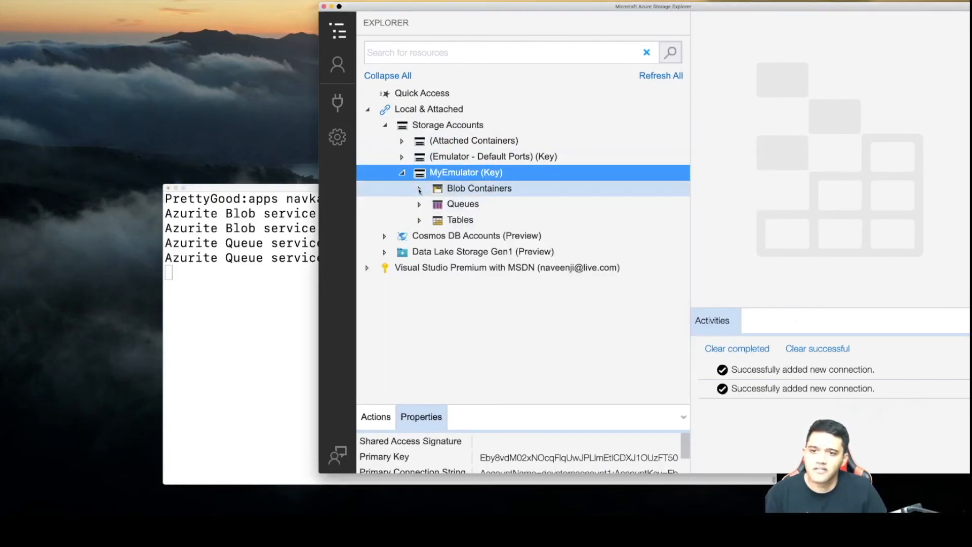
pyautogui.click(480, 188)
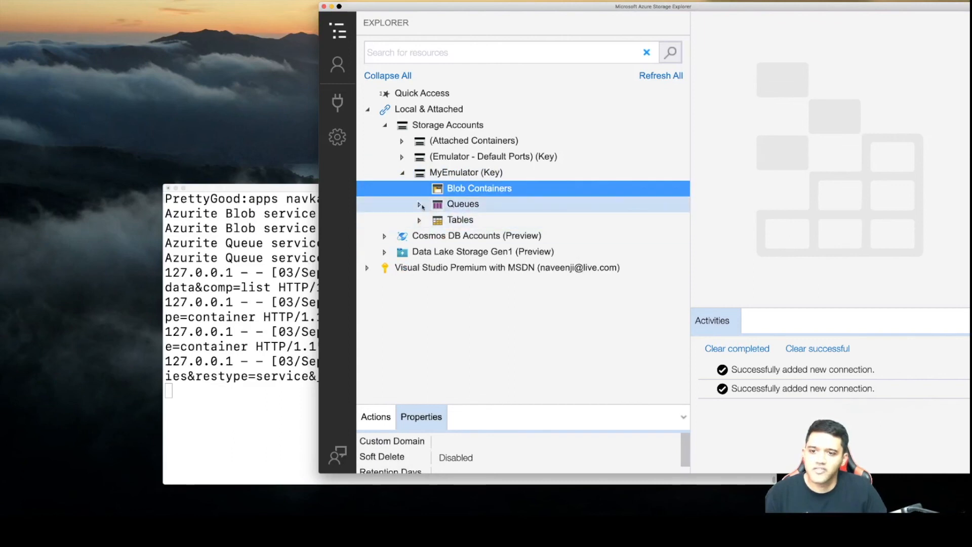